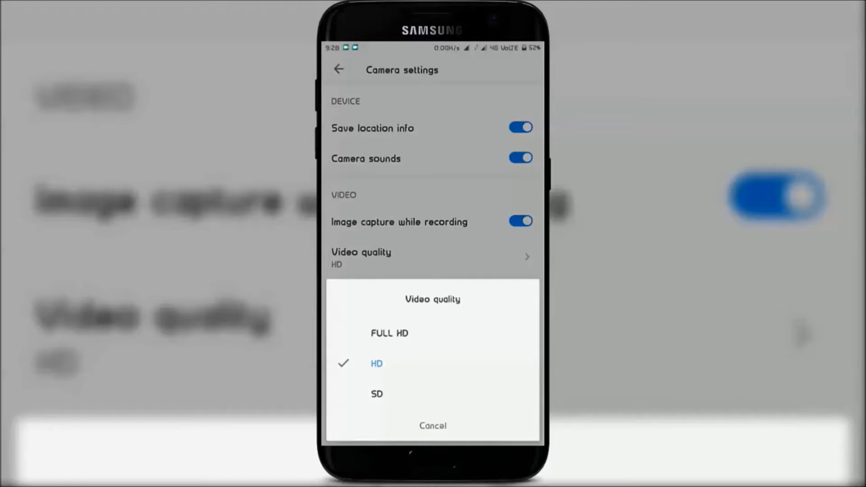
View MIUI Camera's video quality options: FULL HD, HD and SD
left_click(433, 426)
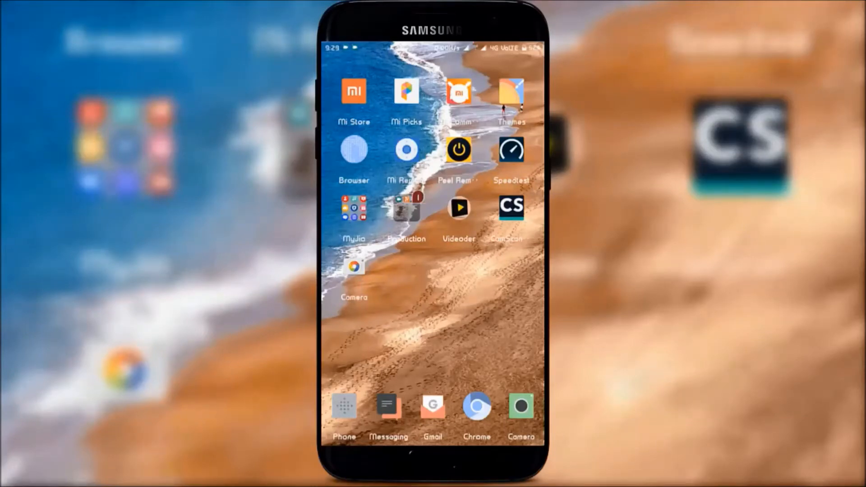
In Google Camera settings, select UHD 4K for back camera video resolution
left_click(520, 407)
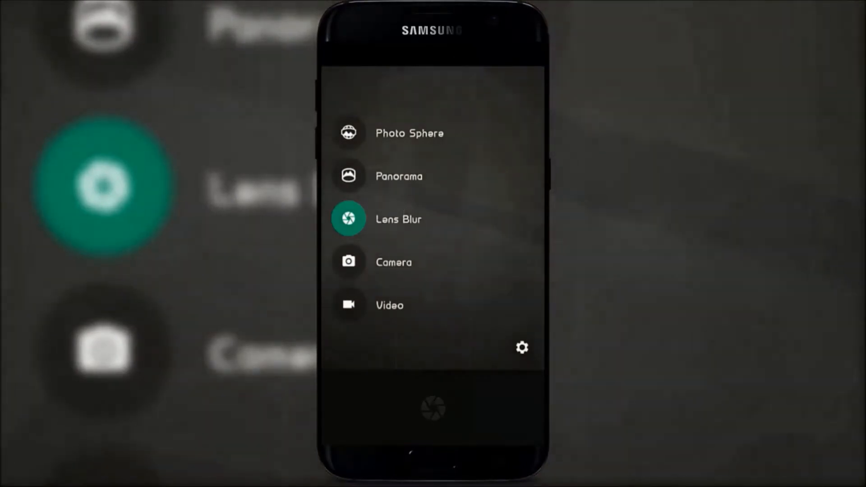
left_click(521, 347)
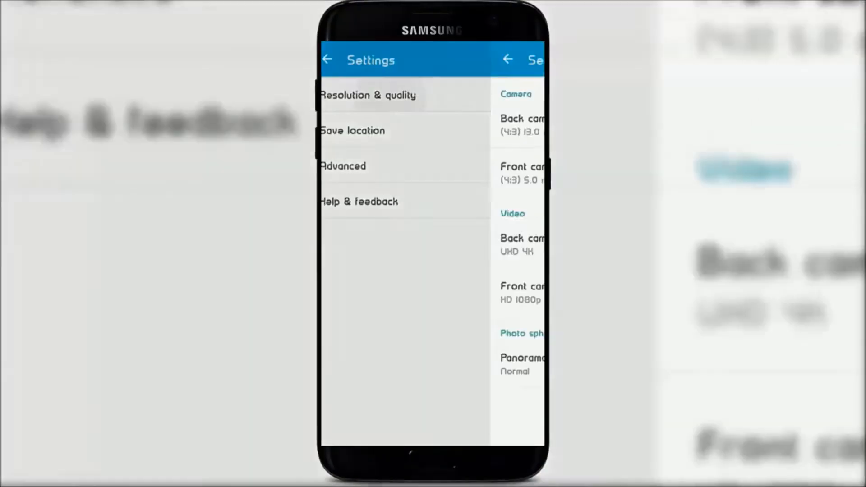
left_click(521, 244)
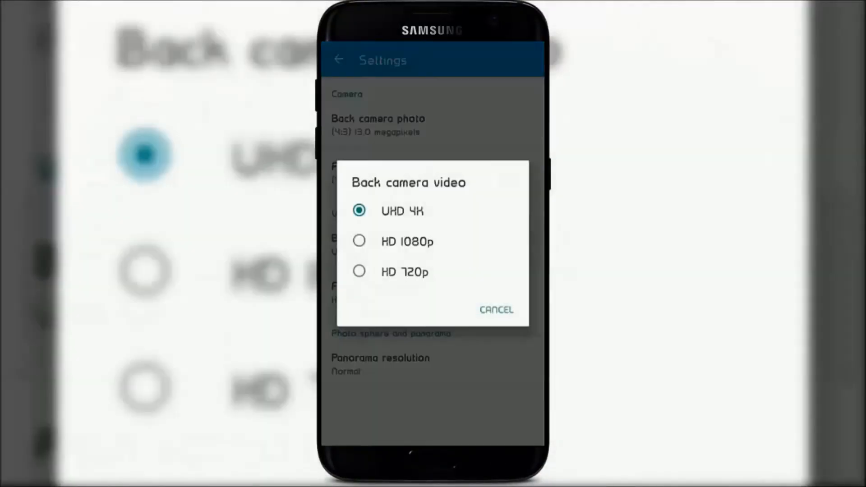